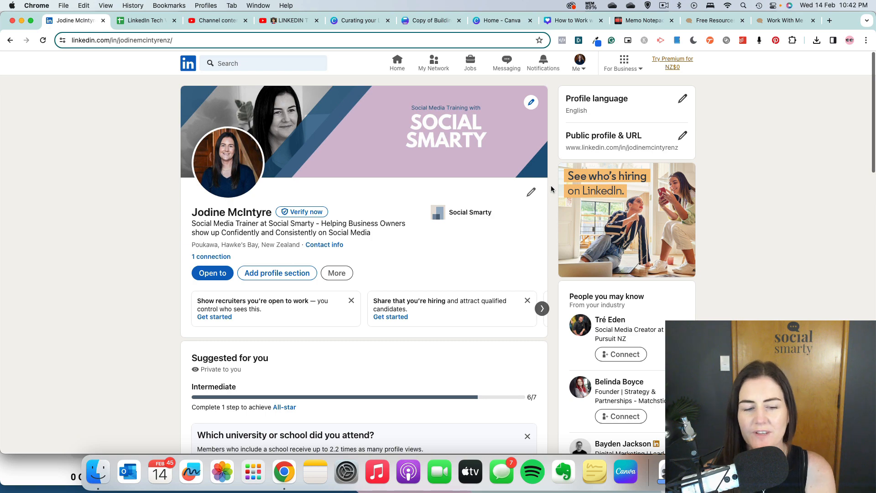
# Scroll the profile down to the Resources section where Creator mode shows Off
pyautogui.scroll(-3)
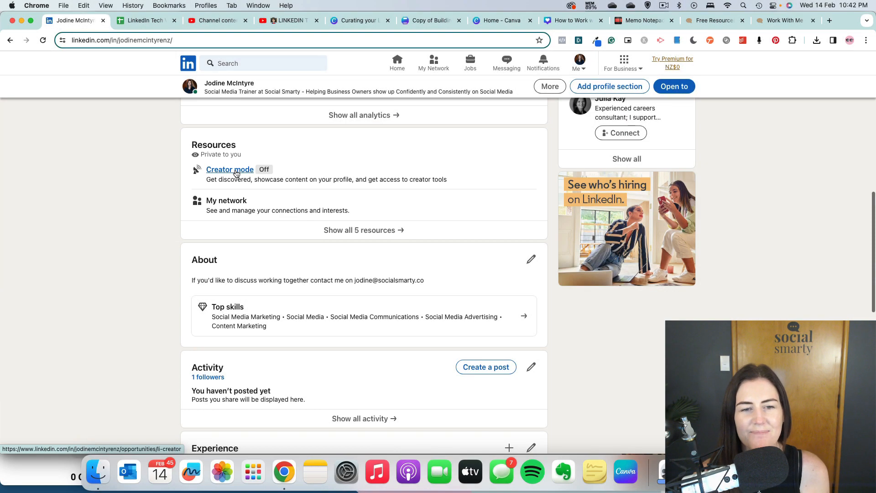
pyautogui.scroll(3)
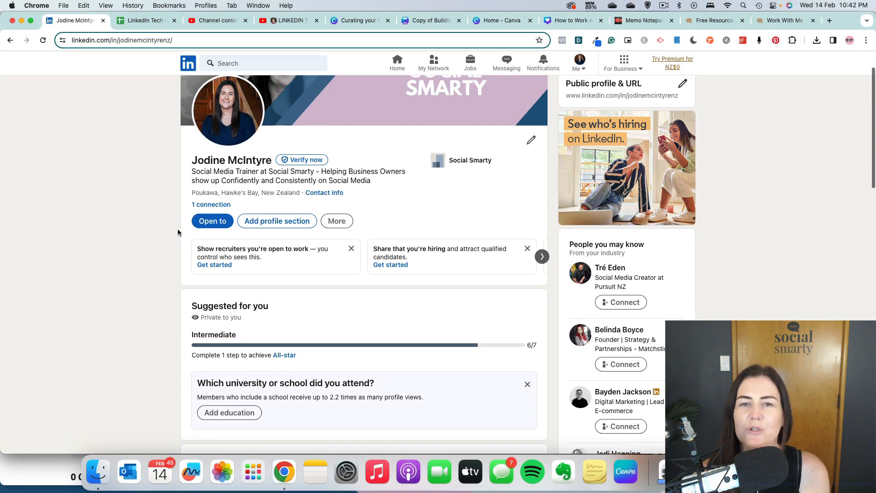
pyautogui.scroll(-3)
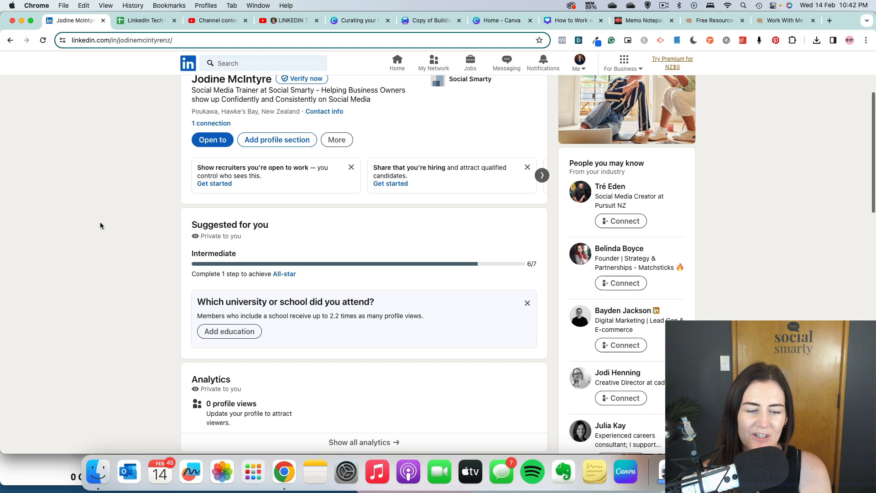
pyautogui.scroll(-3)
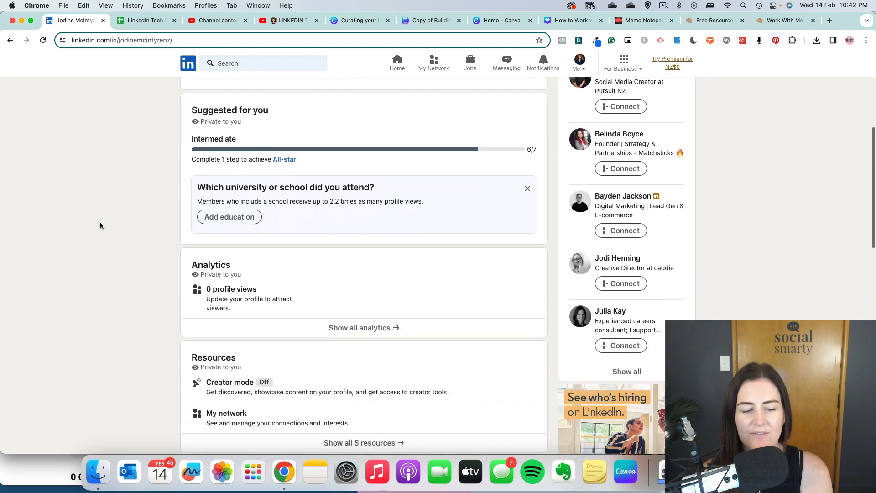
pyautogui.scroll(-3)
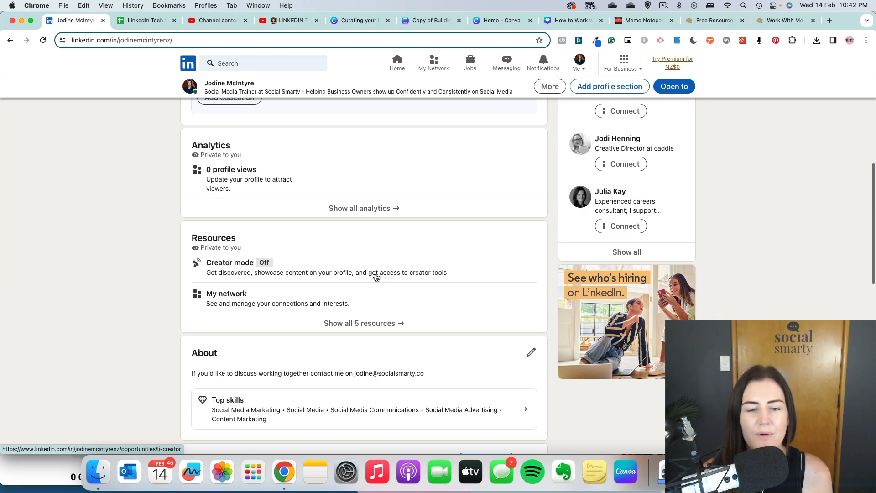
# Open Creator mode from Resources to see its follower, tools and bio link benefits
pyautogui.click(230, 263)
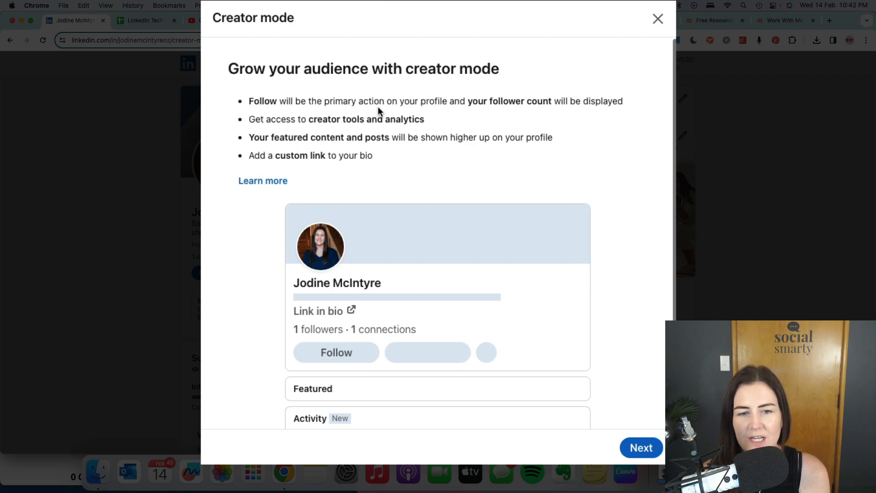
pyautogui.moveTo(327, 123)
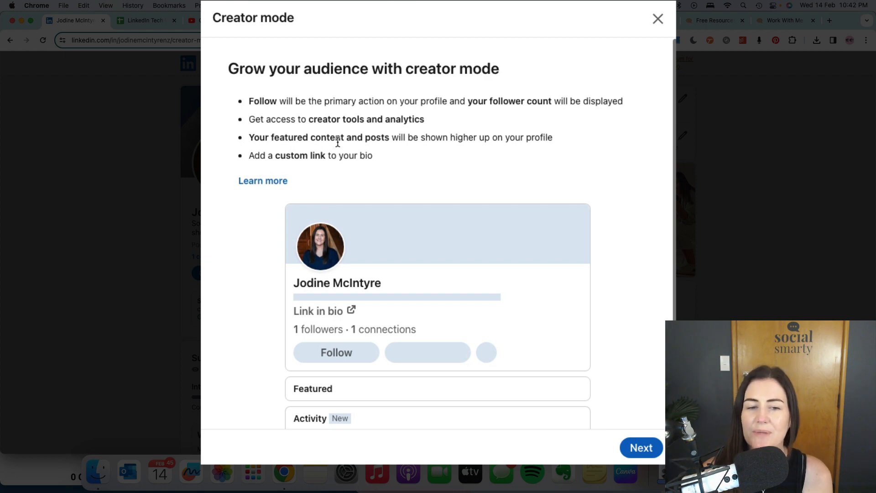
pyautogui.moveTo(328, 170)
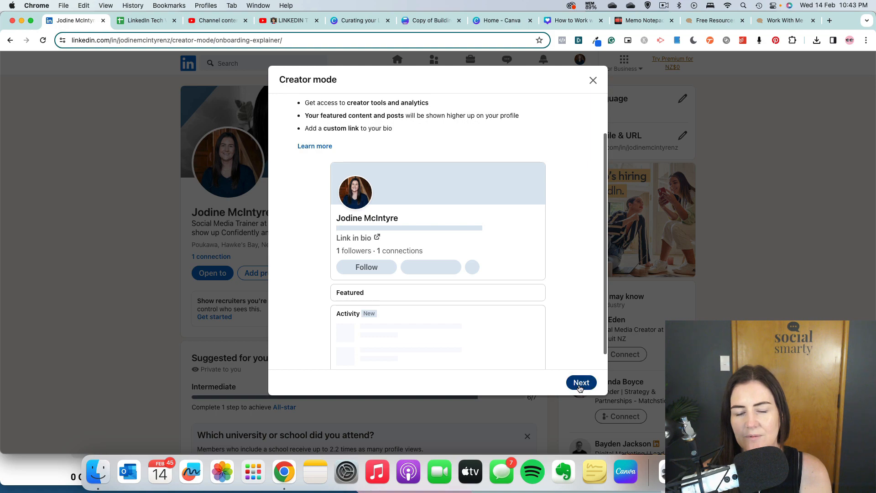
# Continue past the creator tools overview and turn Creator mode on
pyautogui.click(581, 382)
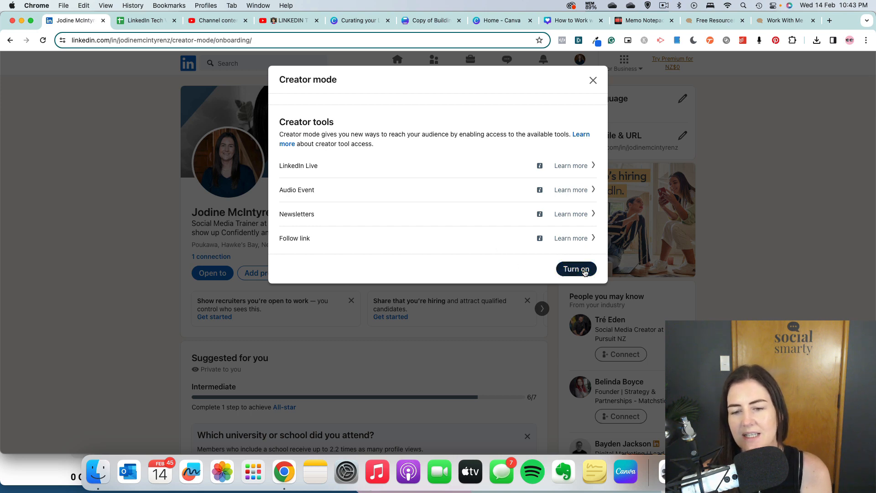
pyautogui.click(576, 268)
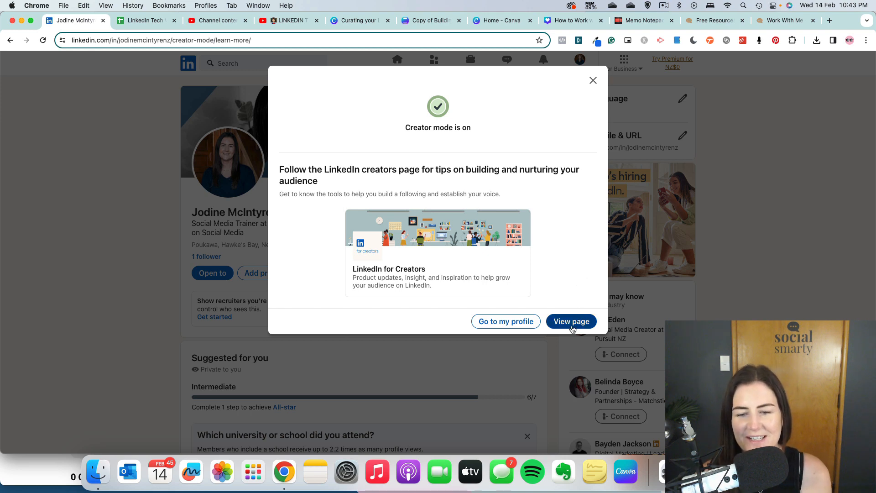
# Go back to the profile and scroll to the 1 follower count and Analytics
pyautogui.click(571, 322)
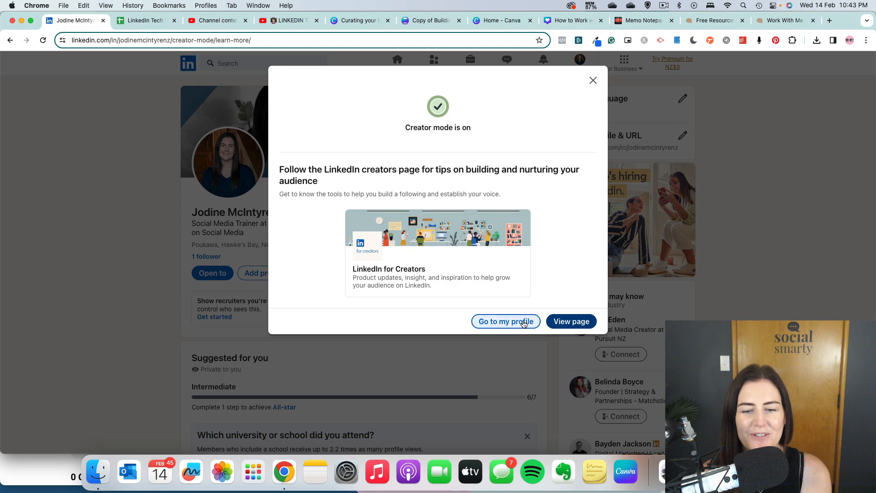
pyautogui.click(506, 322)
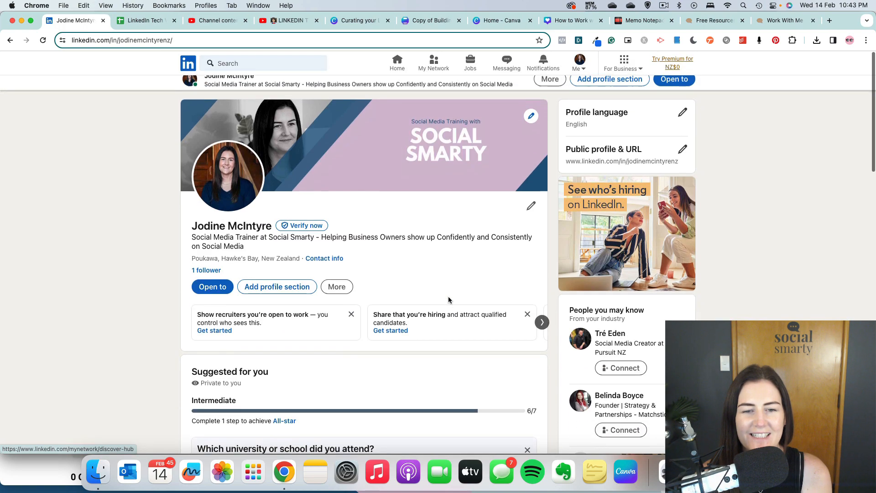
pyautogui.scroll(-3)
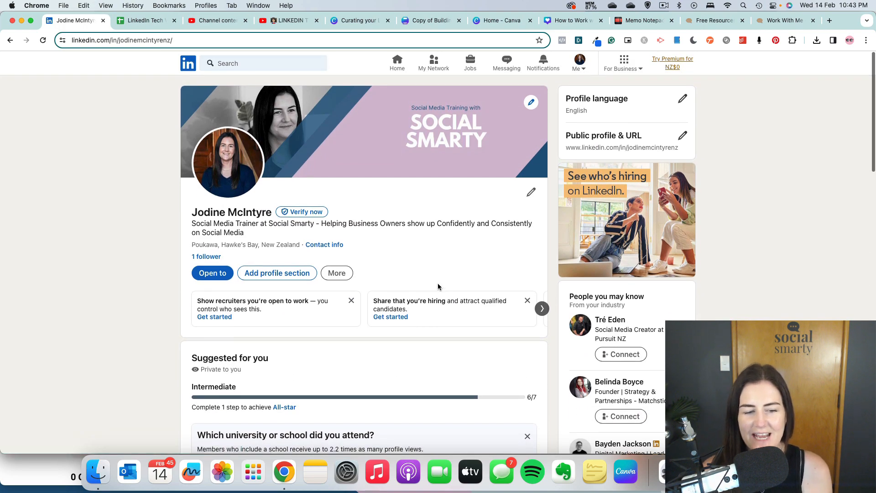
pyautogui.scroll(-3)
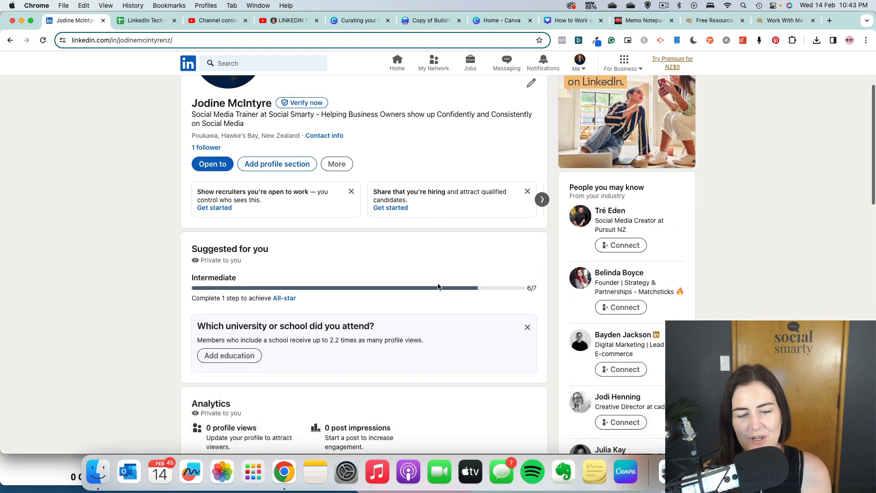